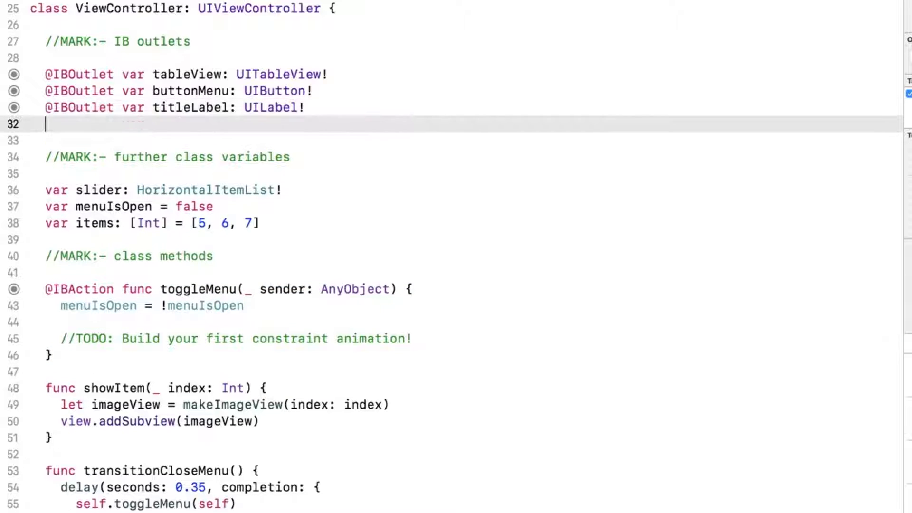
type("@IBOutlet weak")
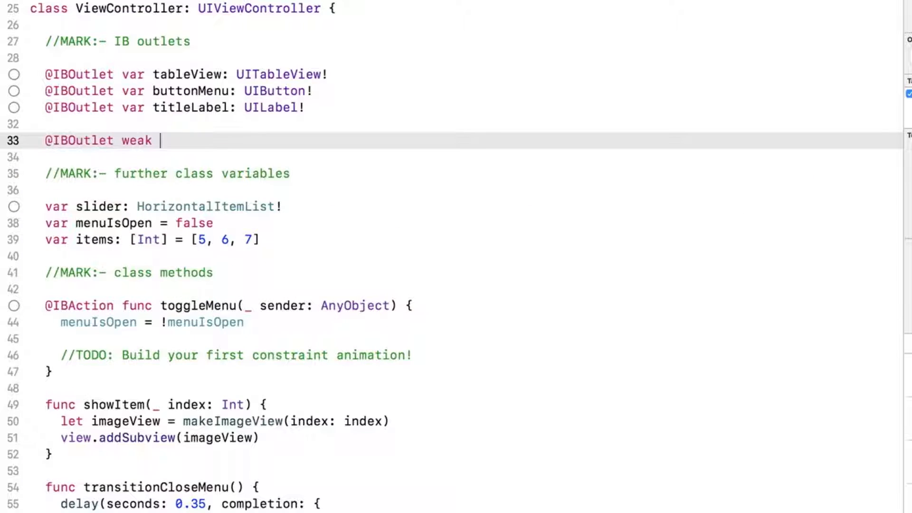
type("var menuHeightC")
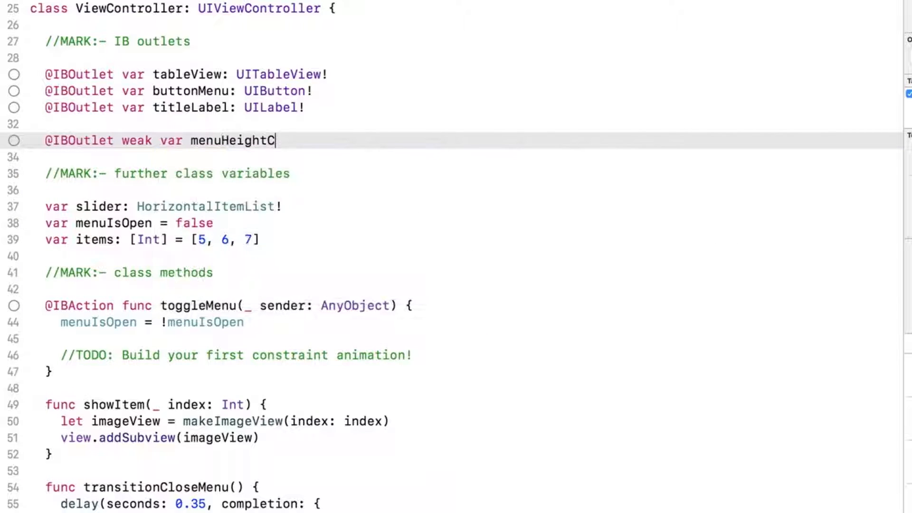
type("onstraint: N")
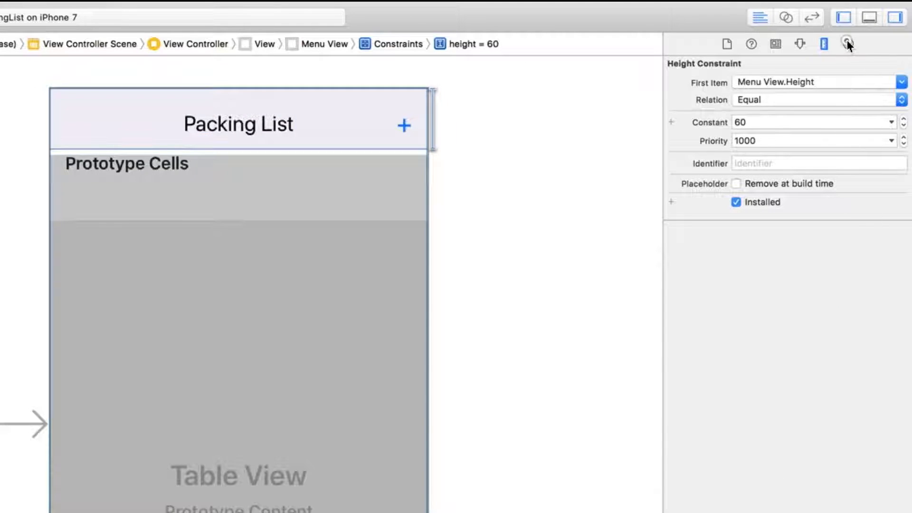
- Connect the Menu View height constraint to menuHeightConstraint, then return to ViewController.swift
left_click(847, 43)
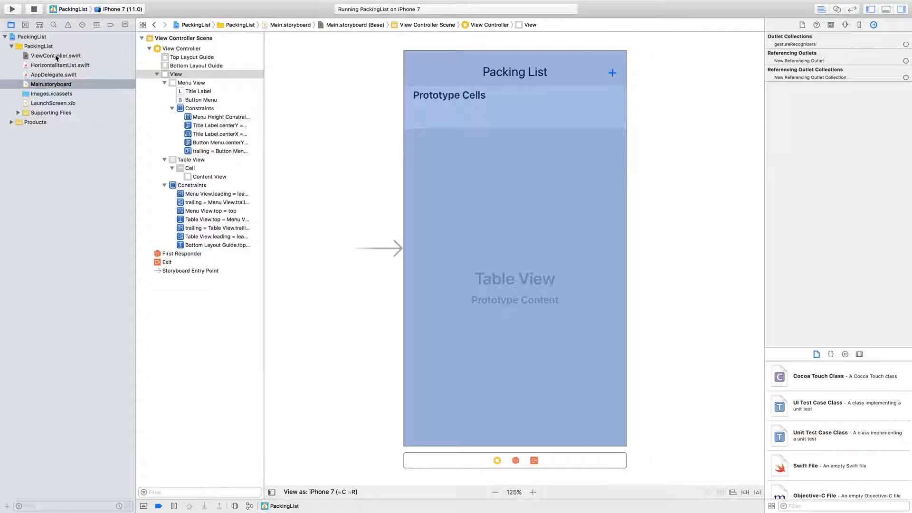
left_click(56, 55)
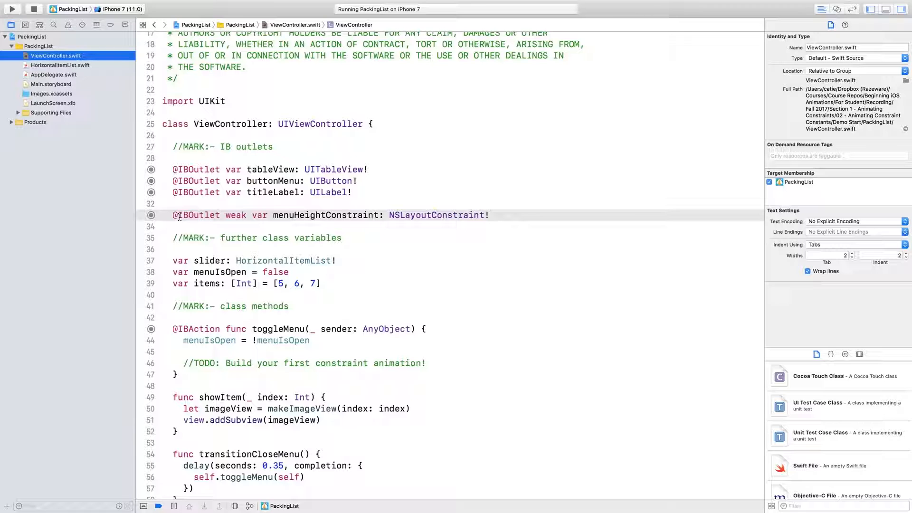
- Replace the TODO with menuHeightConstraint.constant = menuIsOpen ? 200.0 : 60.0
scroll("down", 3)
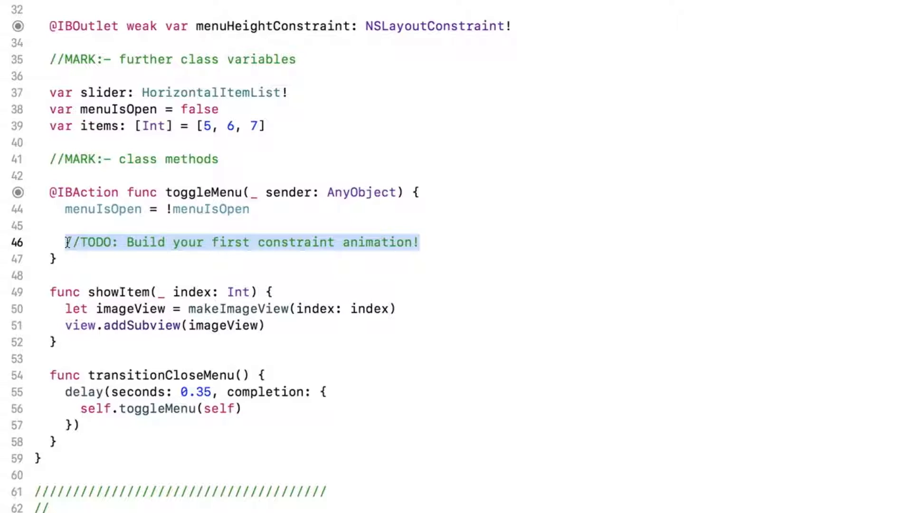
type("menuHeightConstraint")
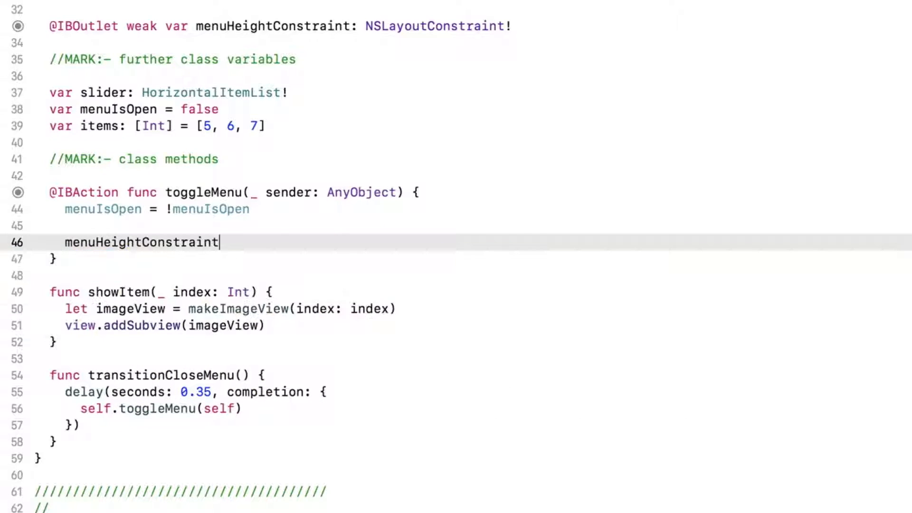
type(".constant")
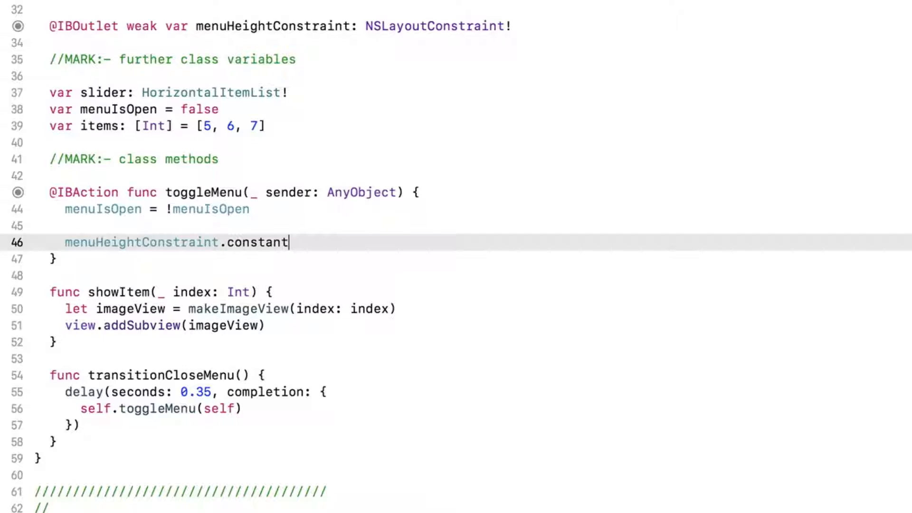
type("= menuIsOpen ? 200.0 : 60.")
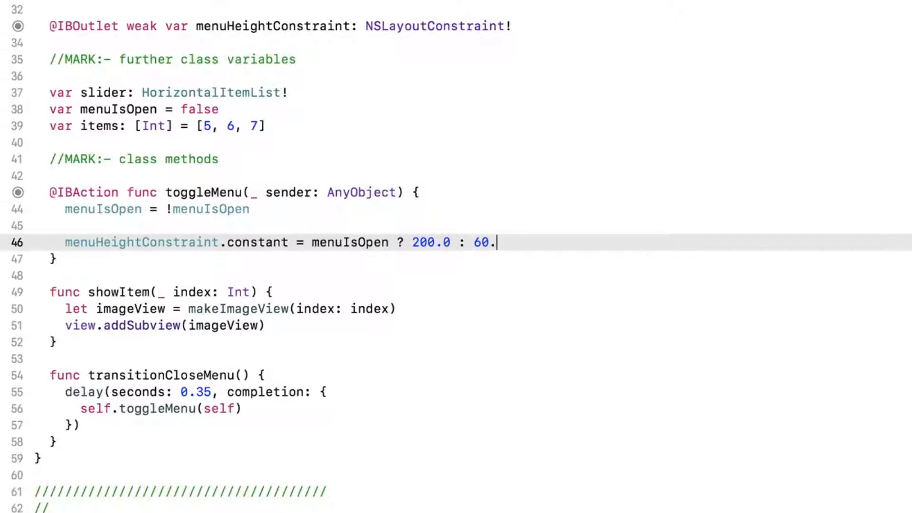
type("0")
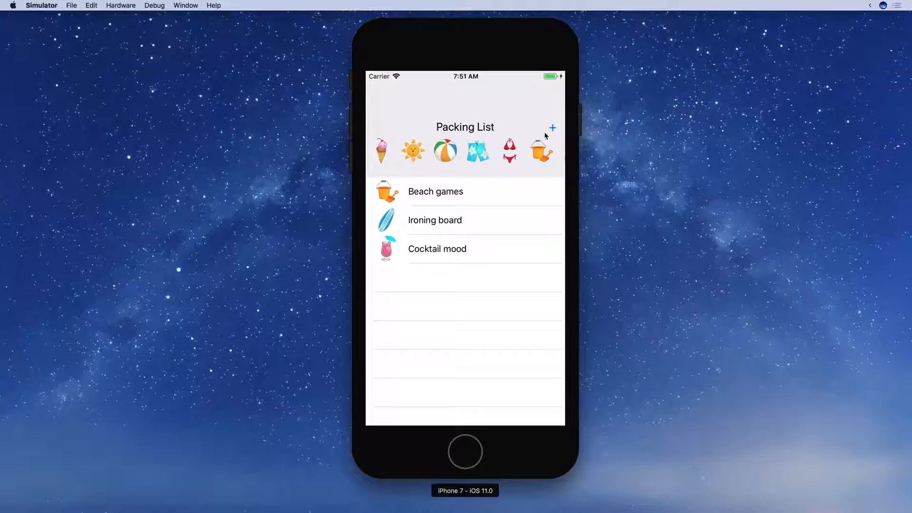
- Toggle the + menu in the running app, adding Beach ball and Swim suit for her
left_click(552, 127)
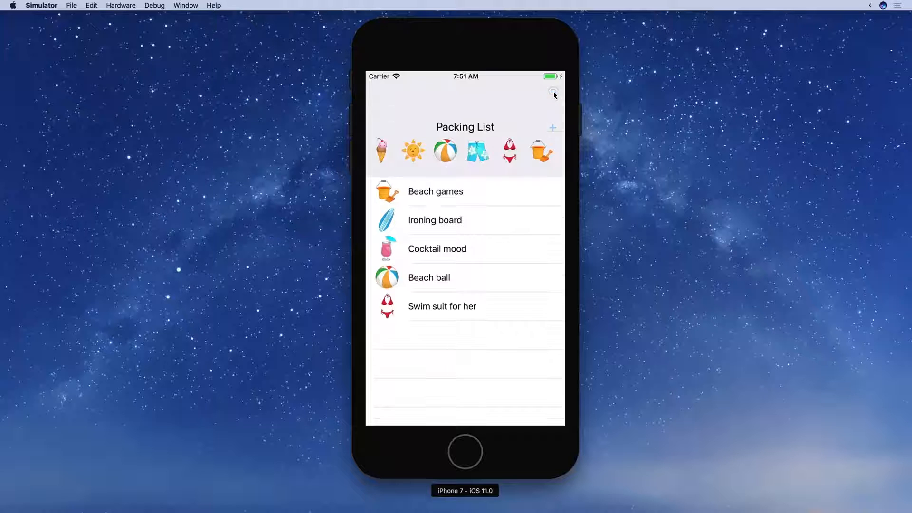
left_click(551, 128)
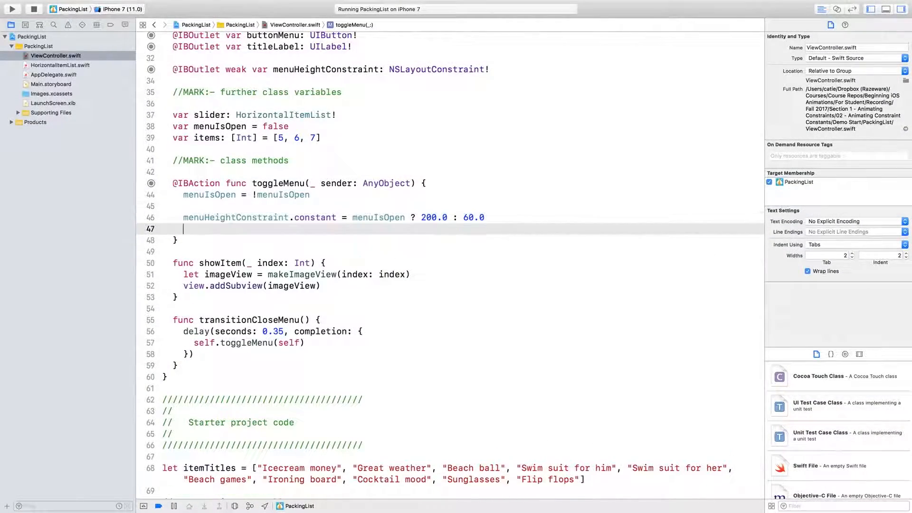
- Add UIView.animate with duration 0.33, delay 0.0 and .curveEaseIn options
type("UIView")
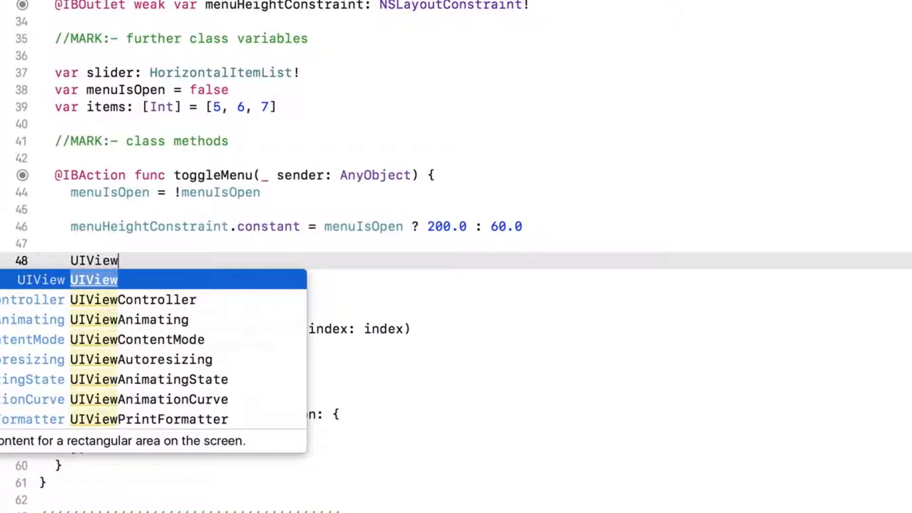
type(".animate")
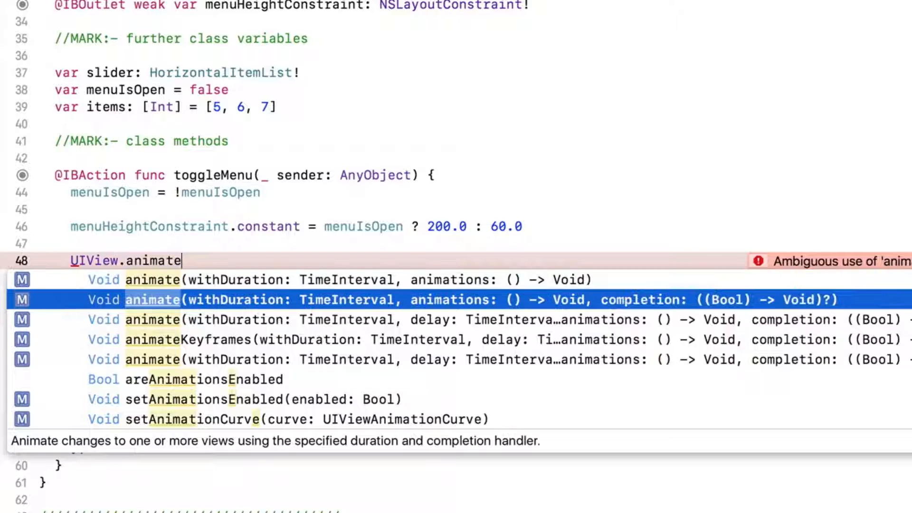
key("Down")
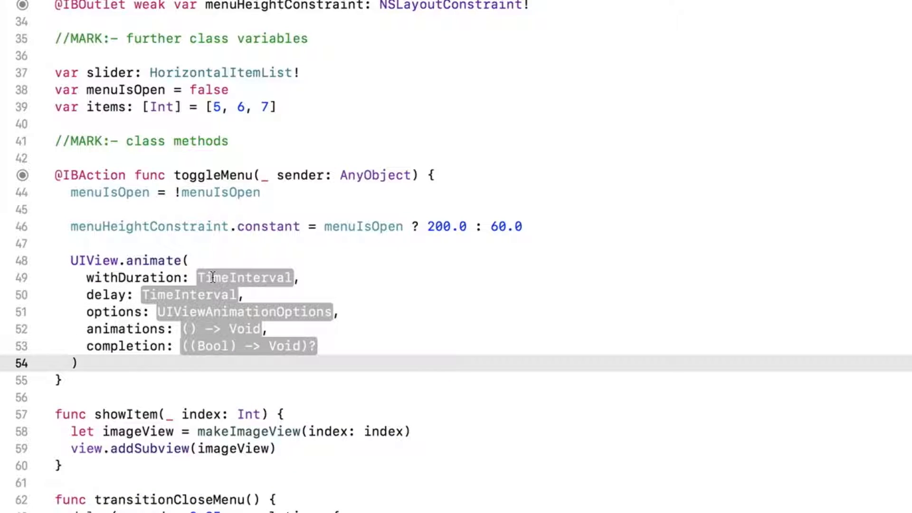
left_click(245, 277)
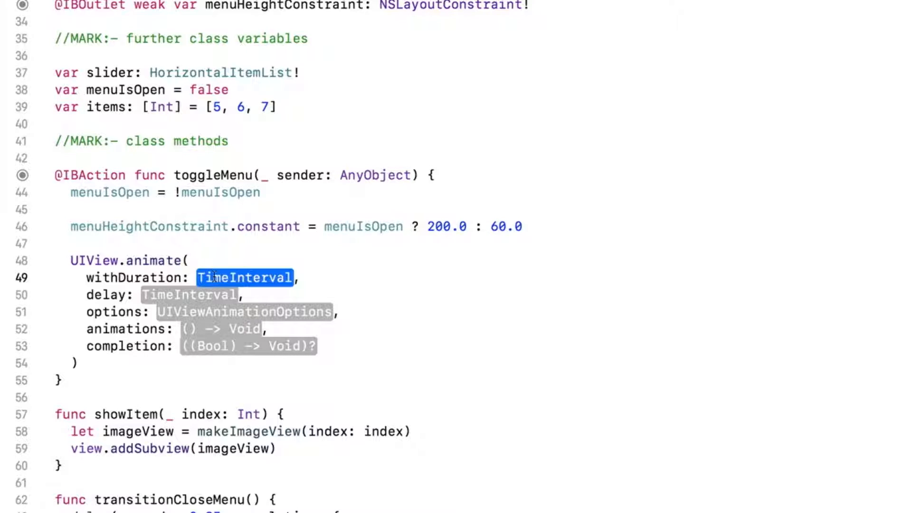
type("0.33")
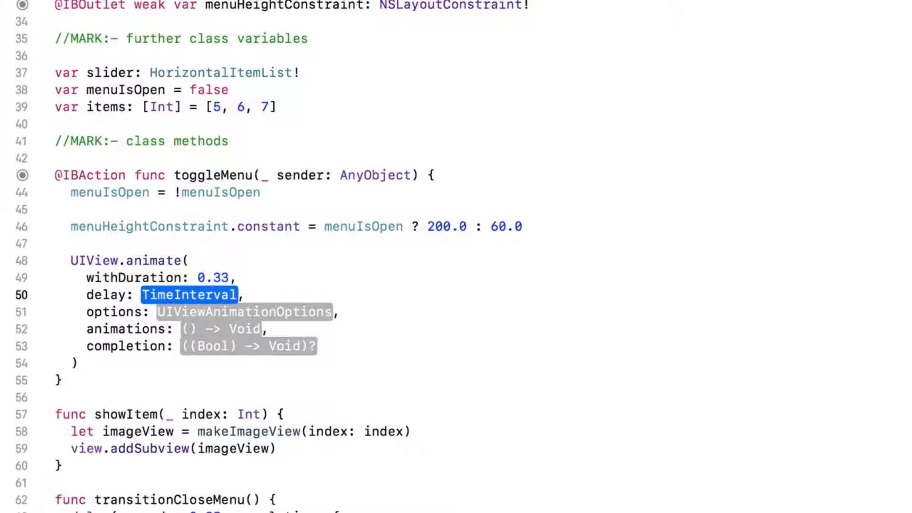
type("0.0")
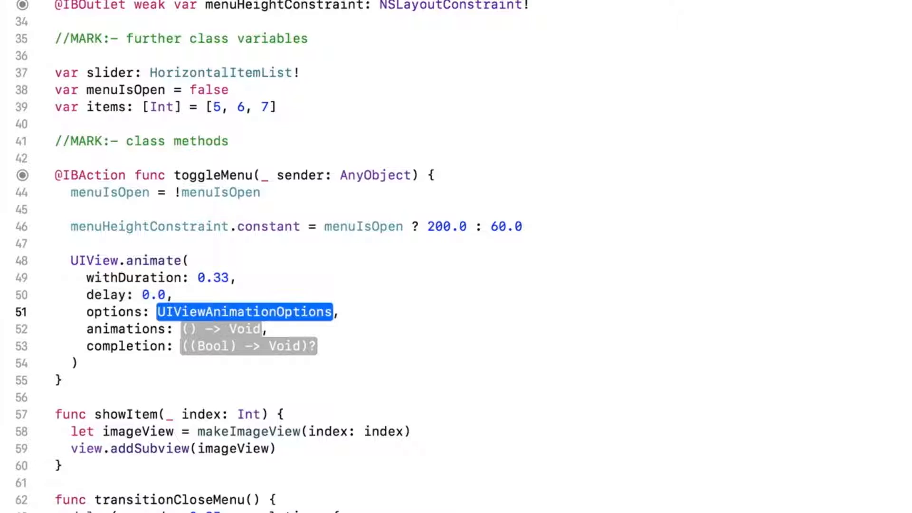
type(".")
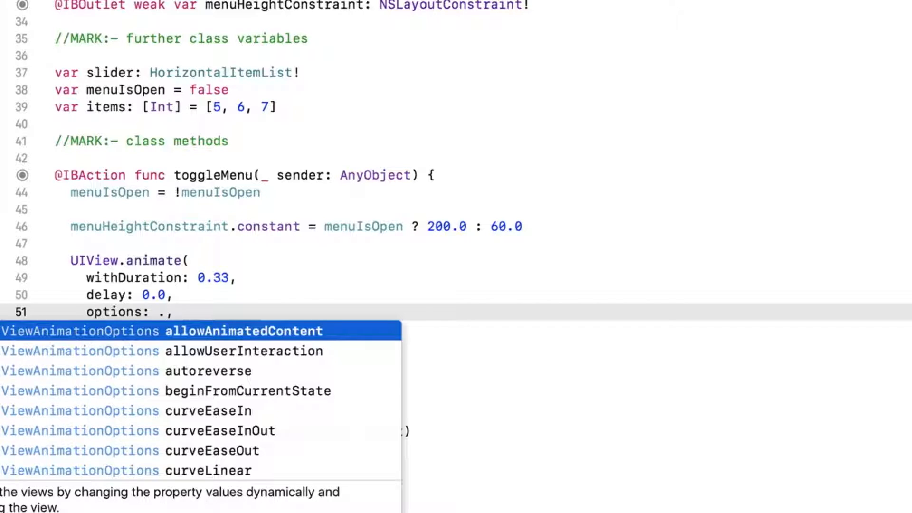
left_click(194, 410)
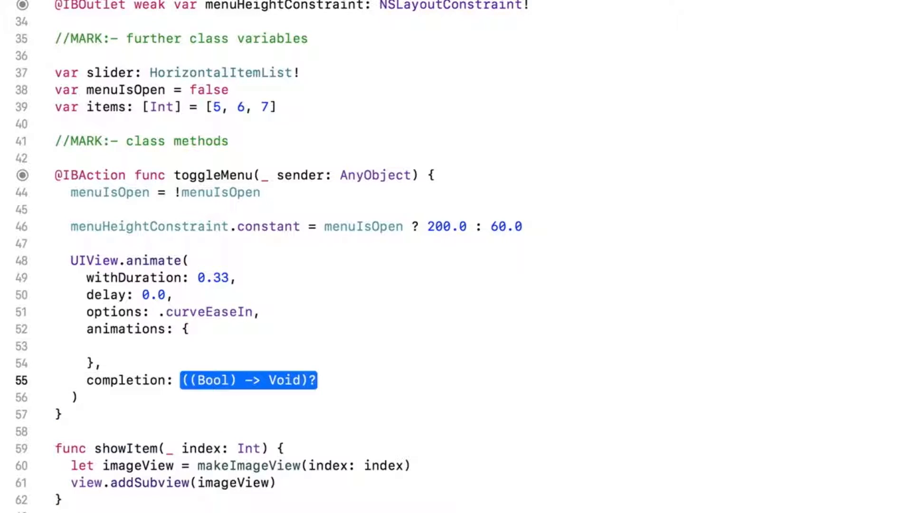
- Finish the call with self.view.layoutIfNeeded() in animations and nil completion
type("nil")
left_click(483, 346)
type("self.v")
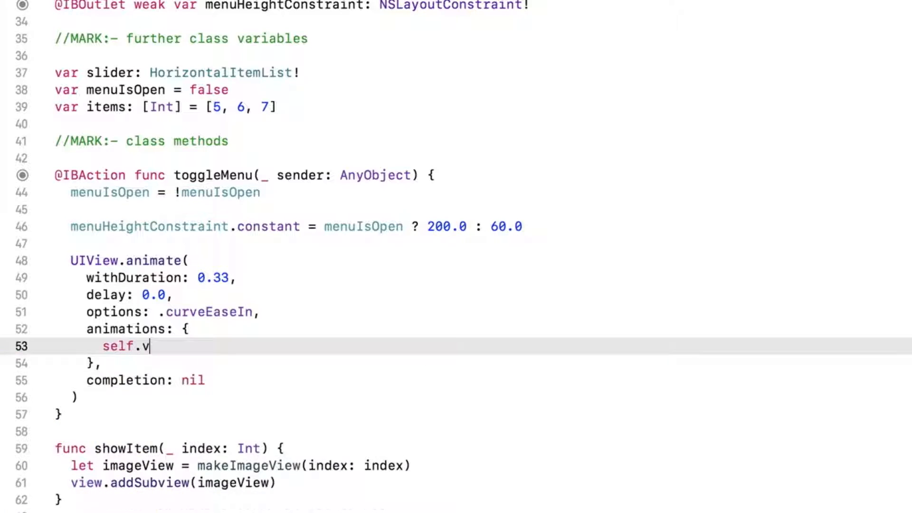
type("iew.layout")
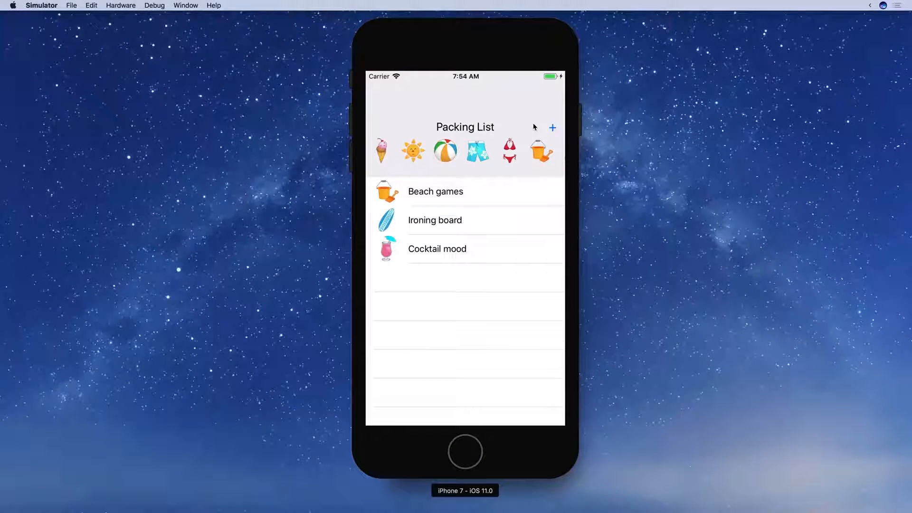
- Use the animated + menu to add Beach games and Beach ball to the list
left_click(552, 128)
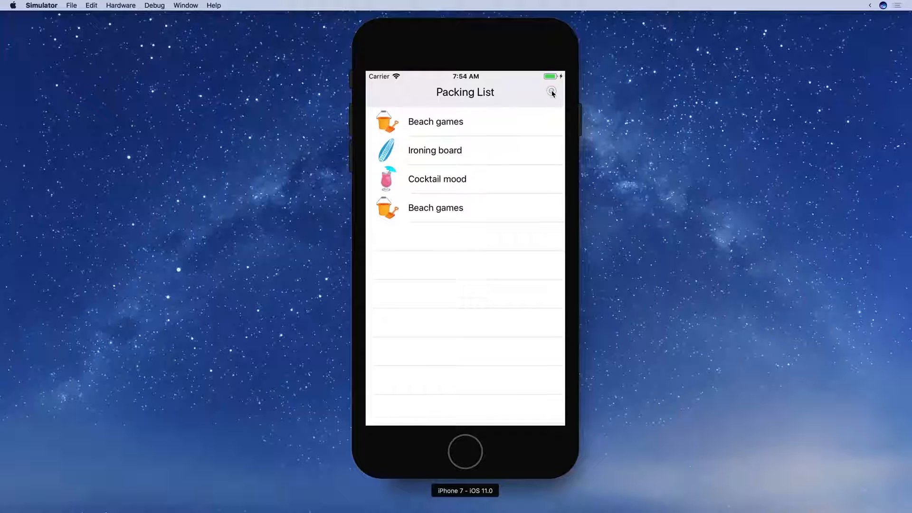
left_click(551, 91)
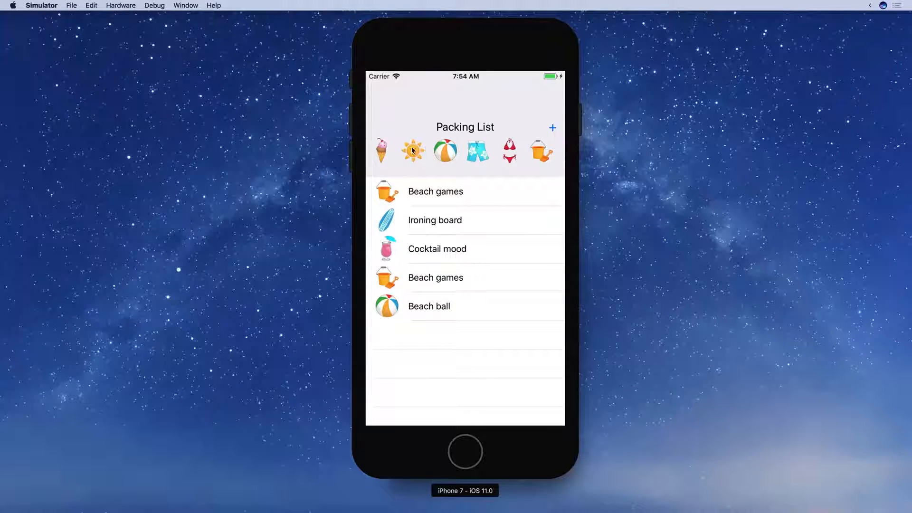
left_click(412, 150)
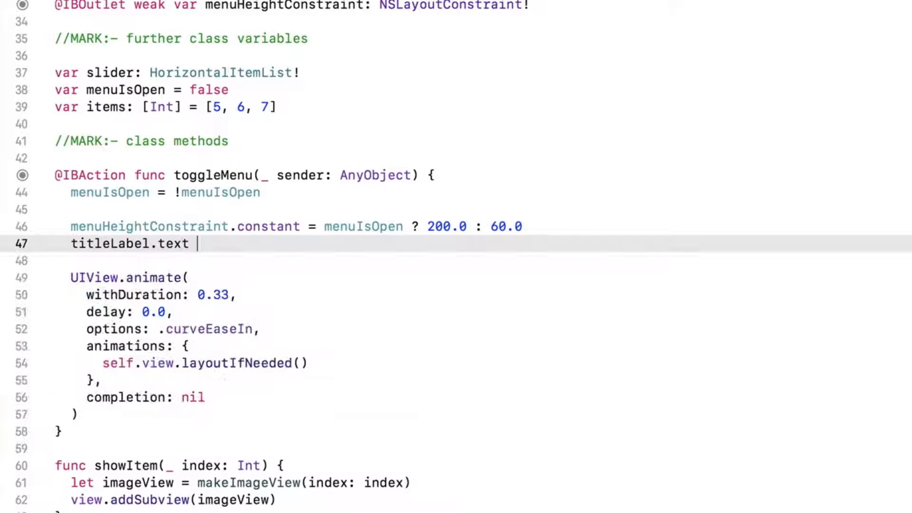
- Set titleLabel.text = menuIsOpen ? "Select Item" : "Packing List" in toggleMenu
type("= menuIsOpen")
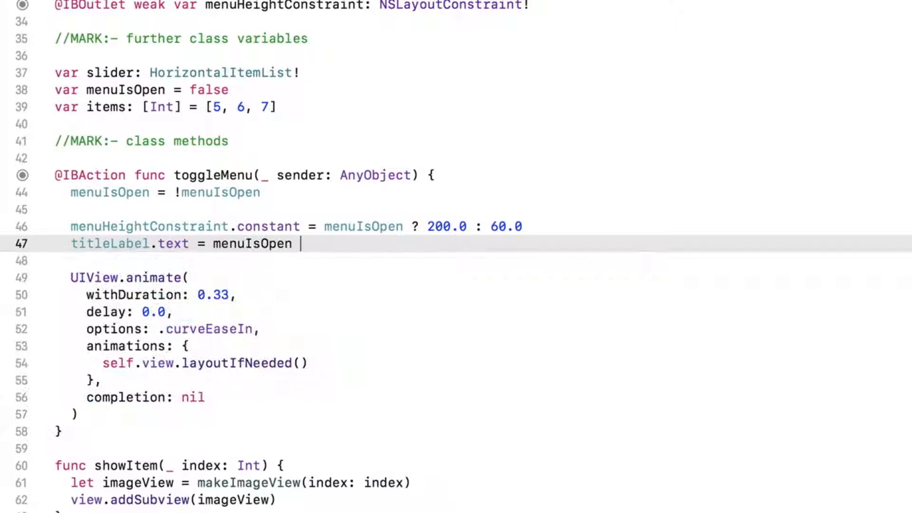
type("? \"Select Item\"")
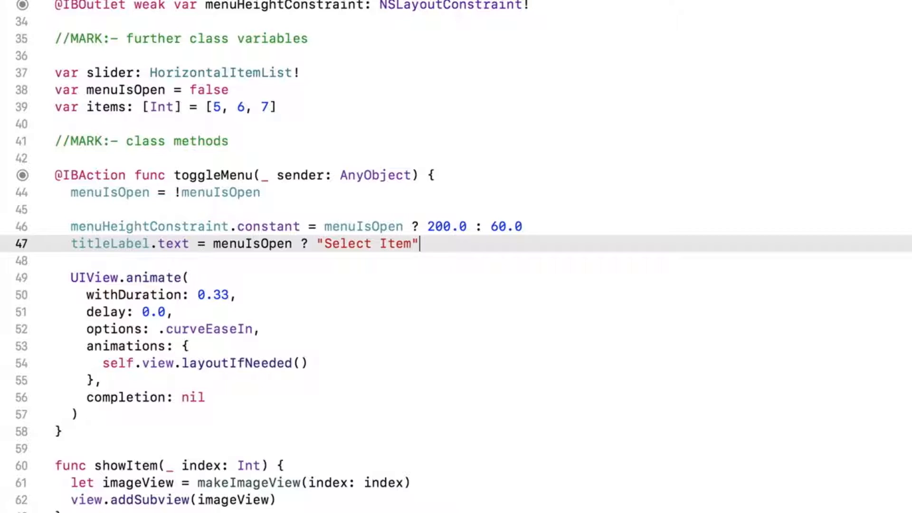
type(": \"Packing\"")
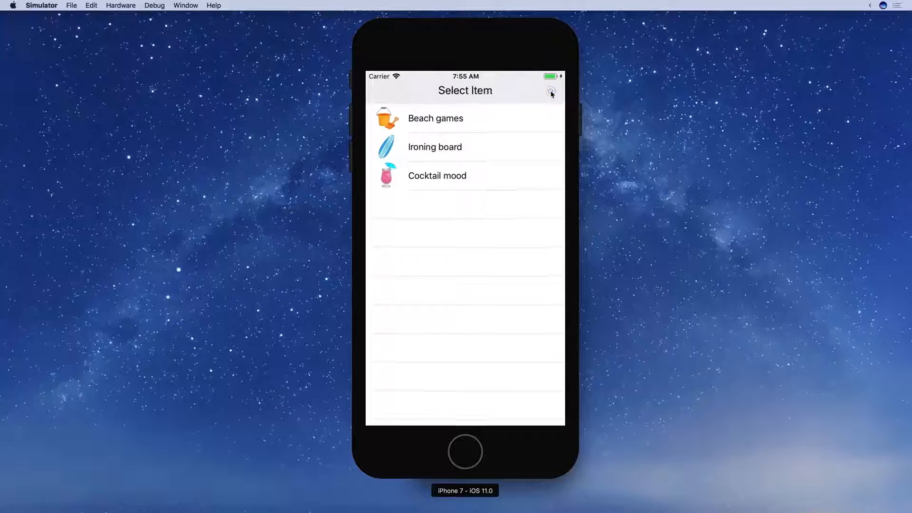
- Repeatedly toggle the + menu, leaving it expanded with the row of item icons
left_click(551, 92)
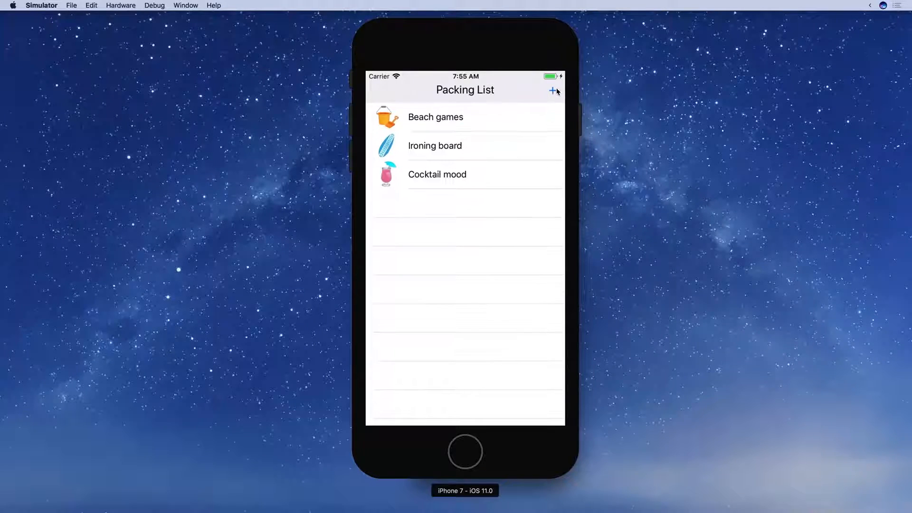
left_click(553, 91)
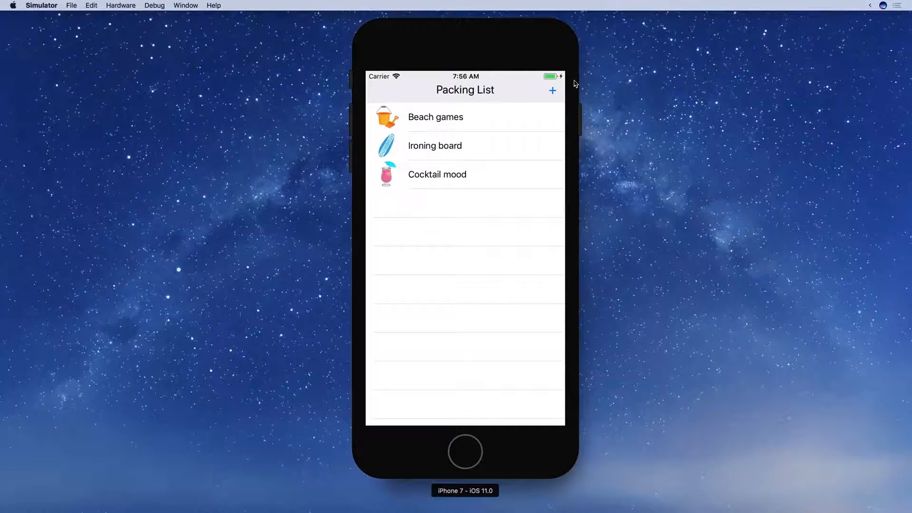
left_click(551, 90)
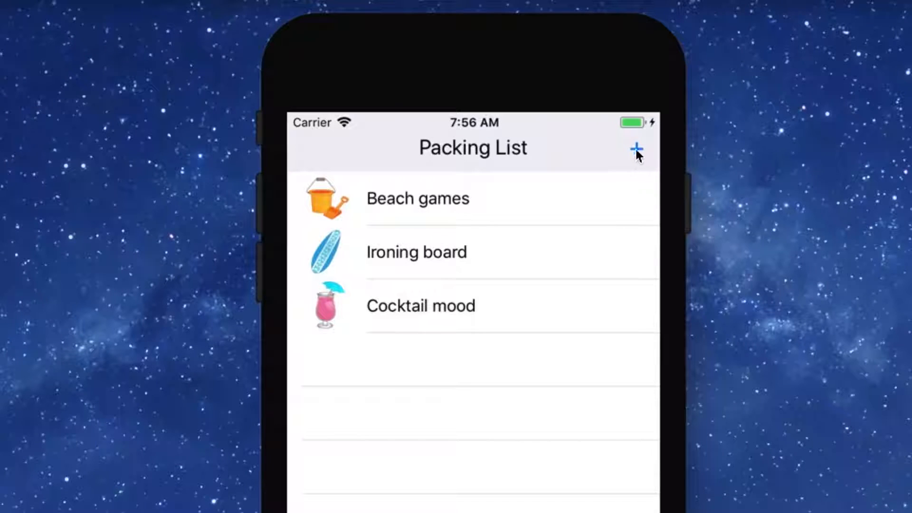
left_click(635, 148)
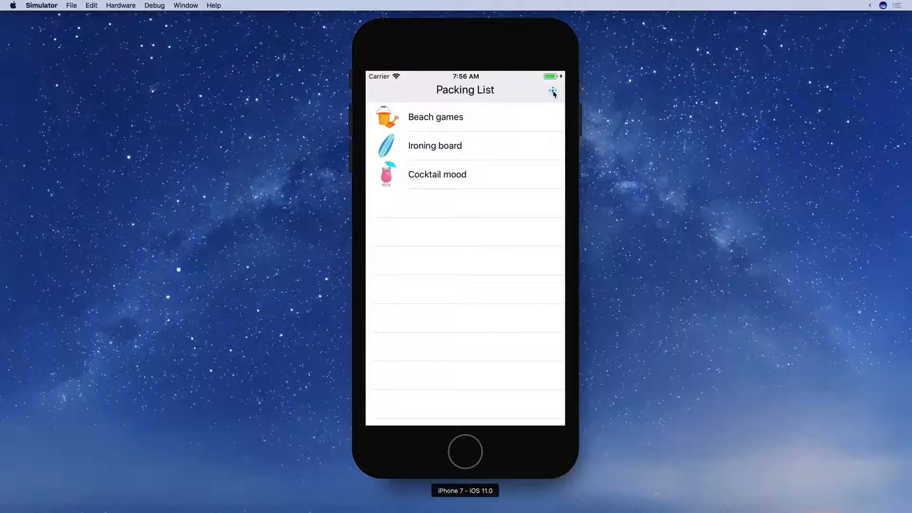
left_click(552, 92)
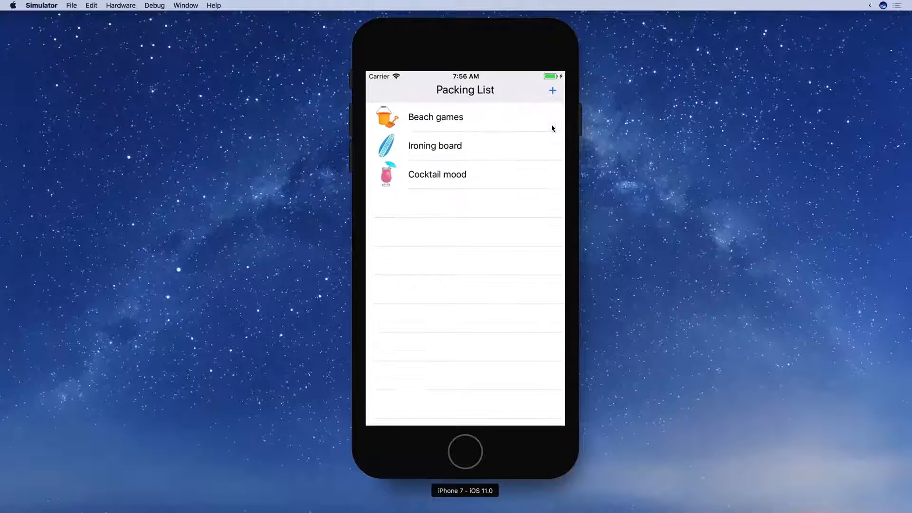
left_click(551, 90)
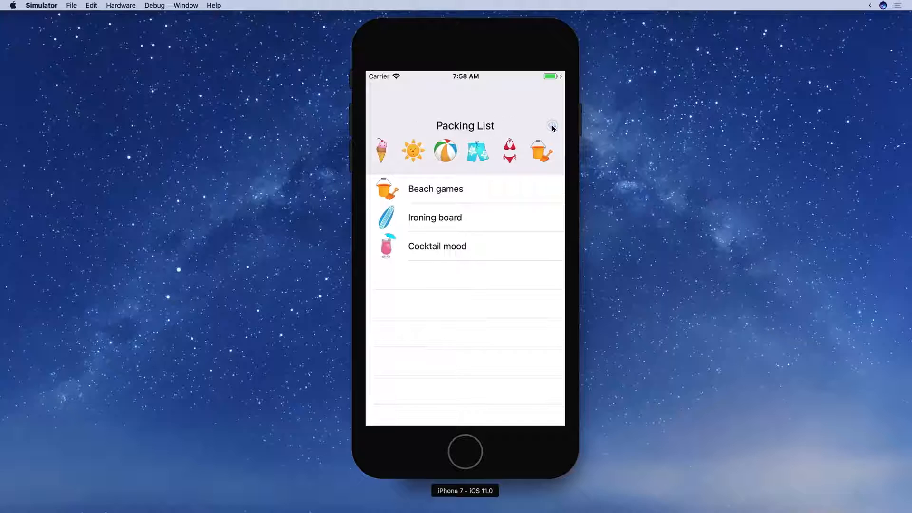
- Close and reopen the menu so the title reads Select Item with exclamation marks
left_click(550, 125)
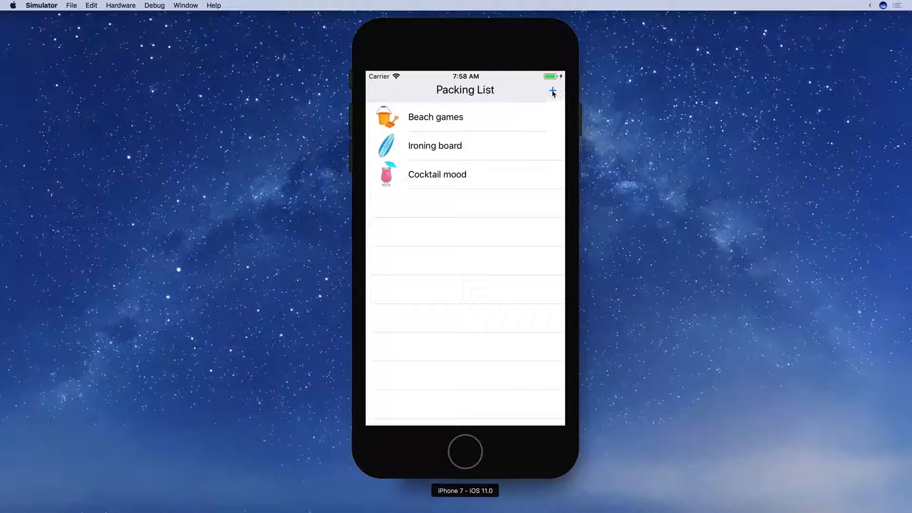
left_click(552, 91)
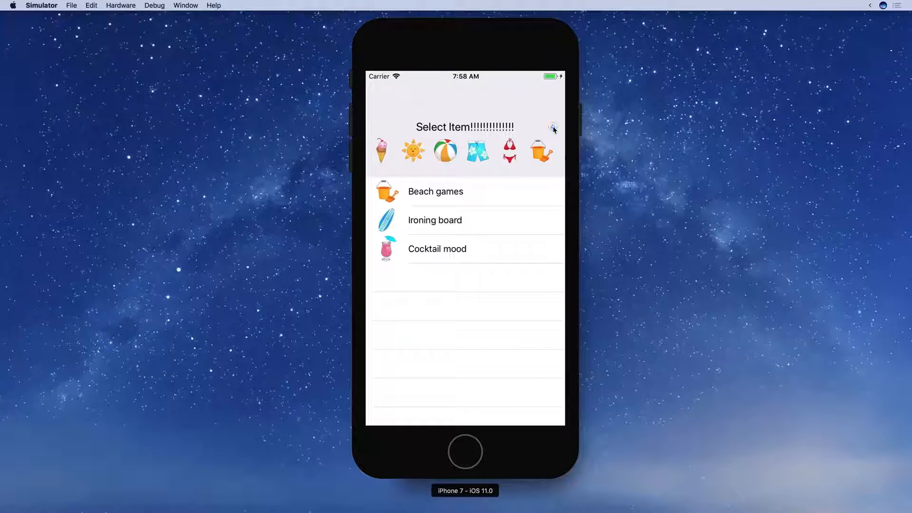